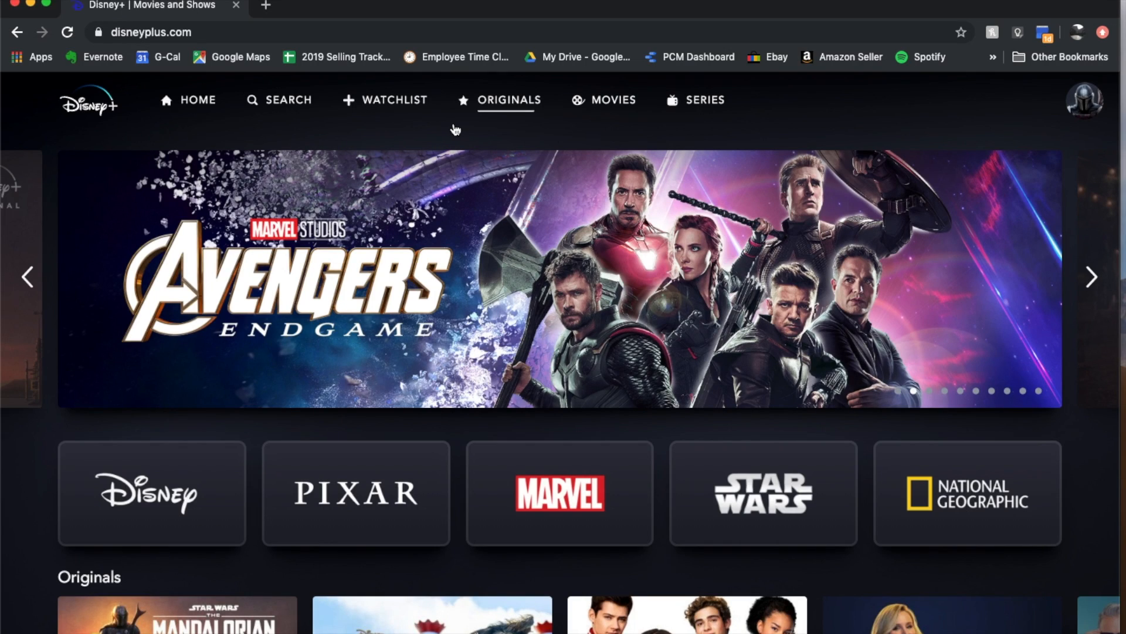
pyautogui.moveTo(493, 142)
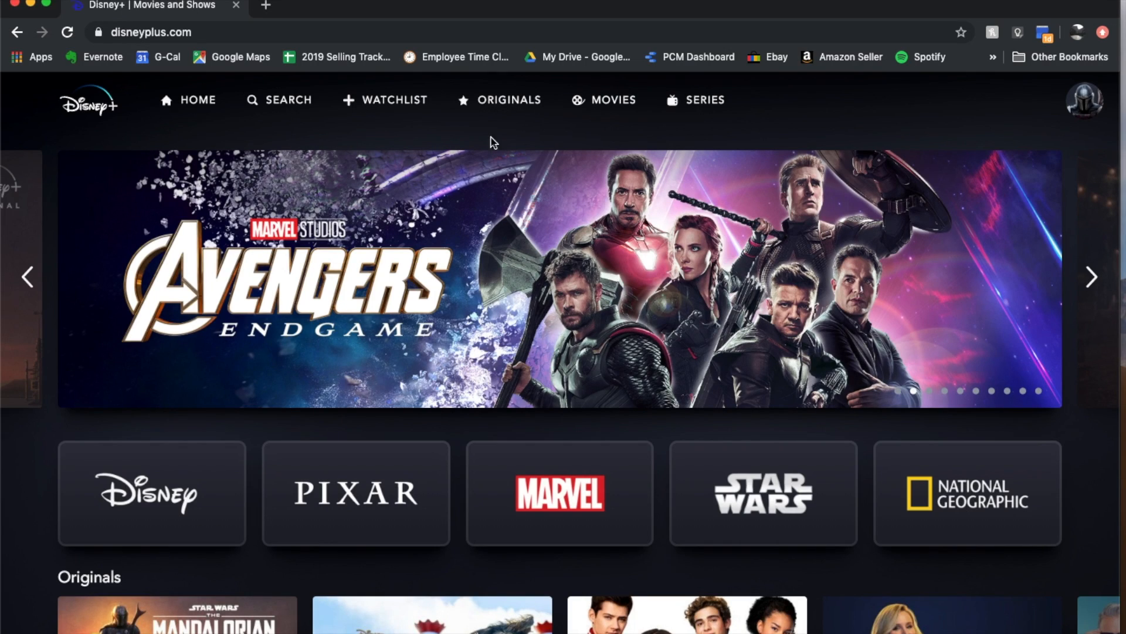
pyautogui.moveTo(100, 132)
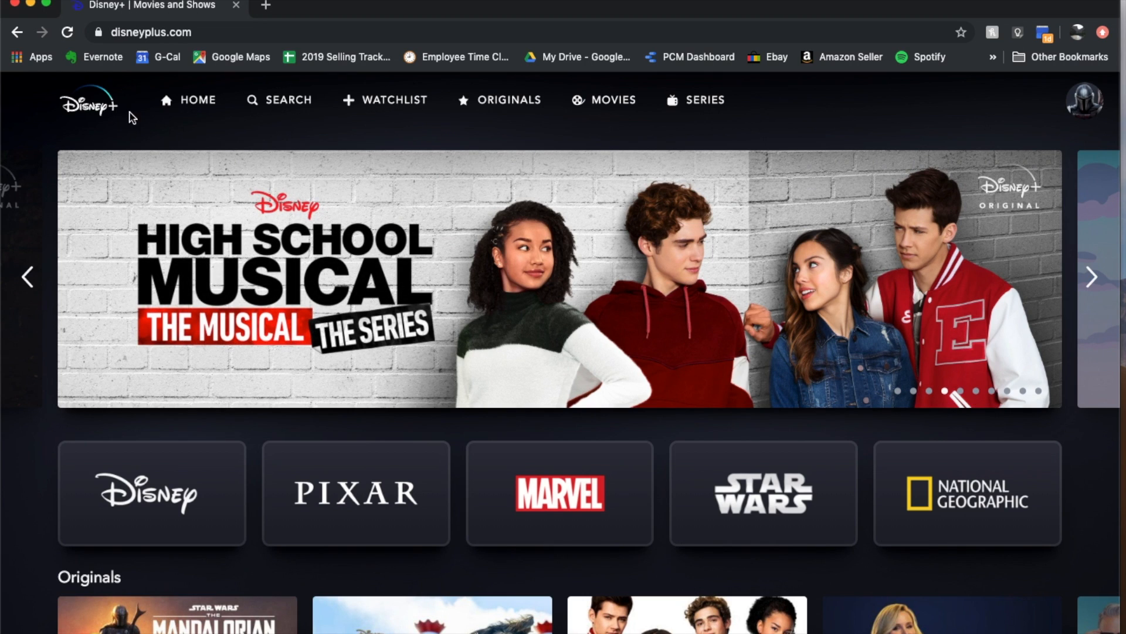
pyautogui.moveTo(871, 142)
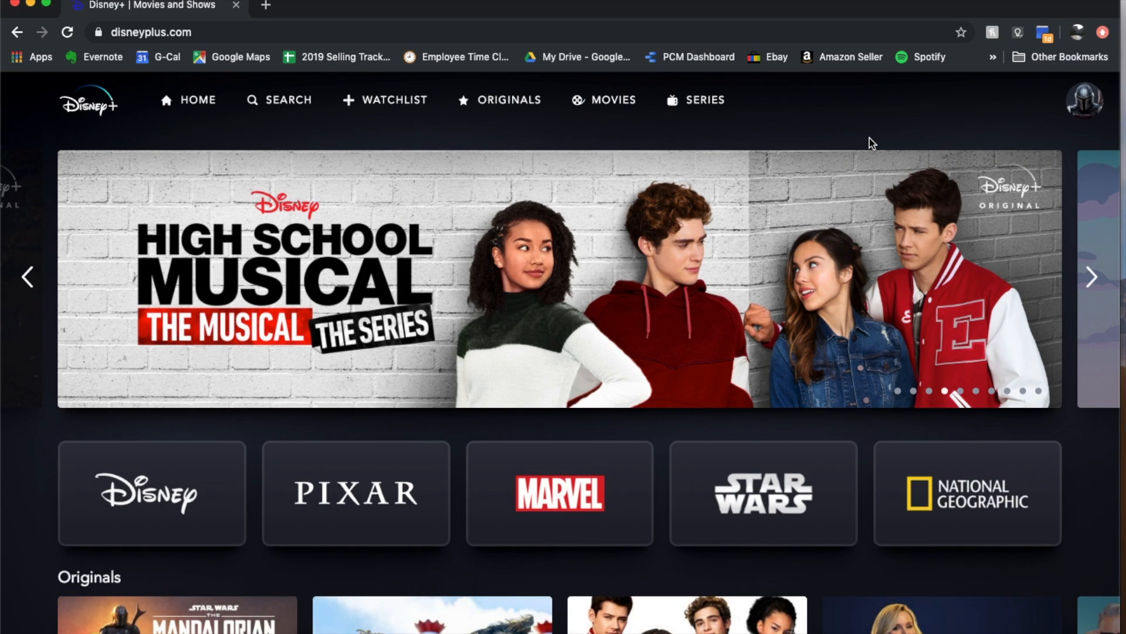
pyautogui.moveTo(1019, 142)
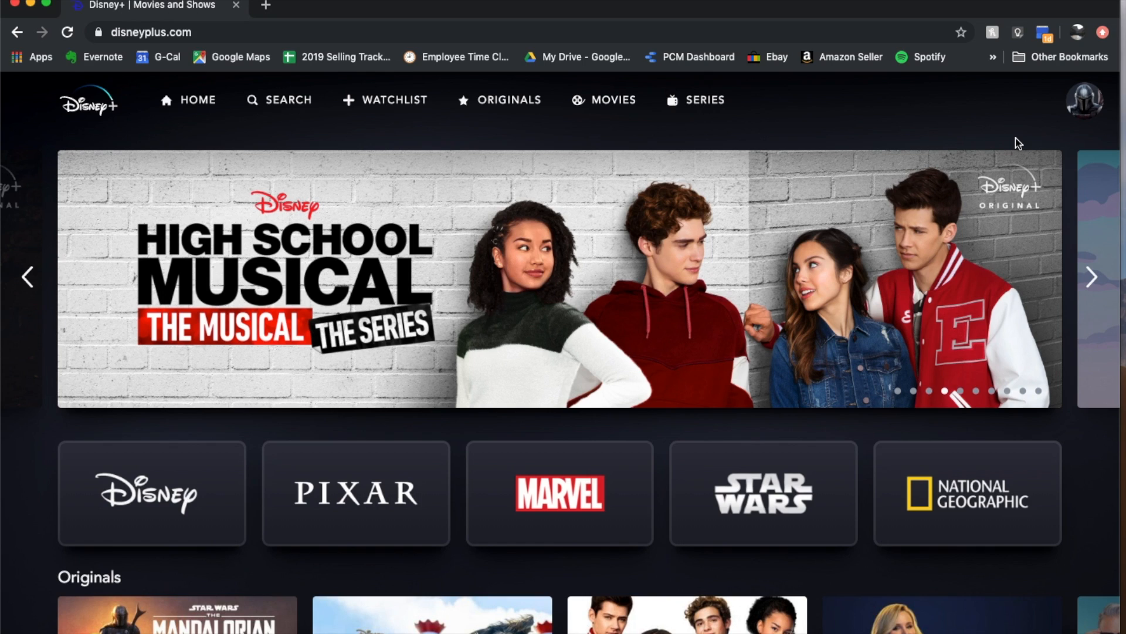
pyautogui.moveTo(822, 134)
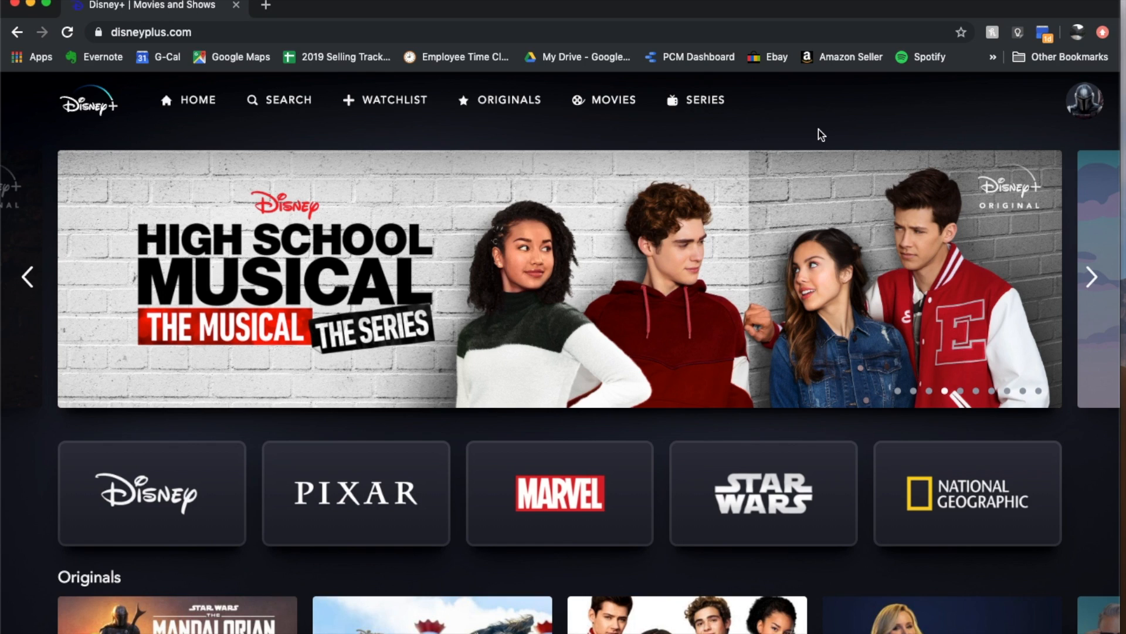
pyautogui.moveTo(867, 127)
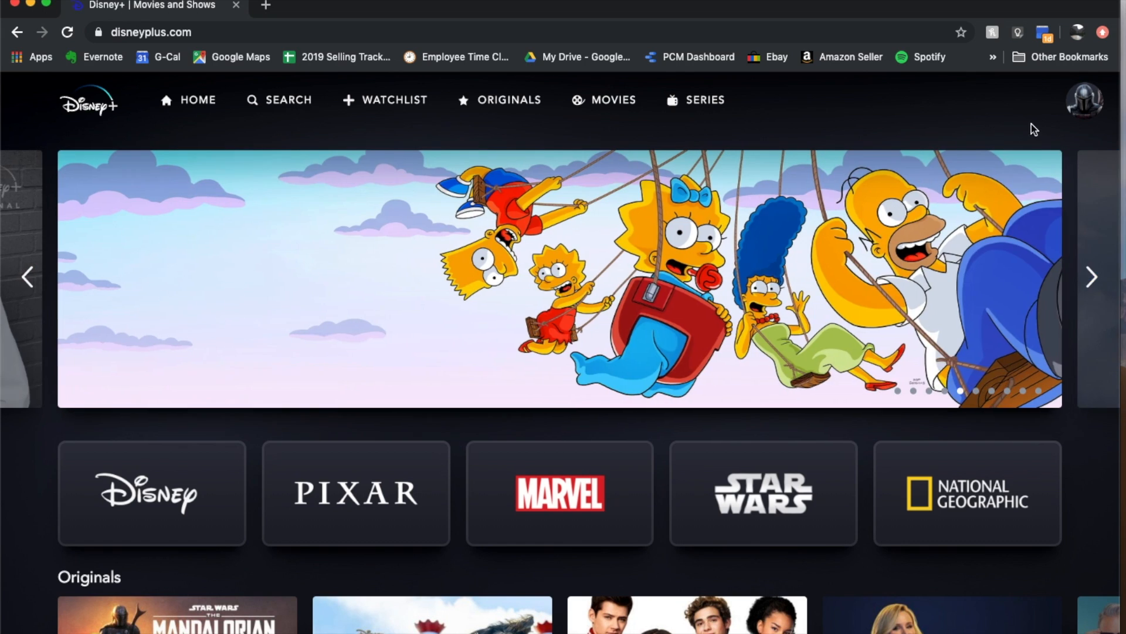
# - Reach the Account page from the profile avatar's dropdown menu
pyautogui.click(1084, 100)
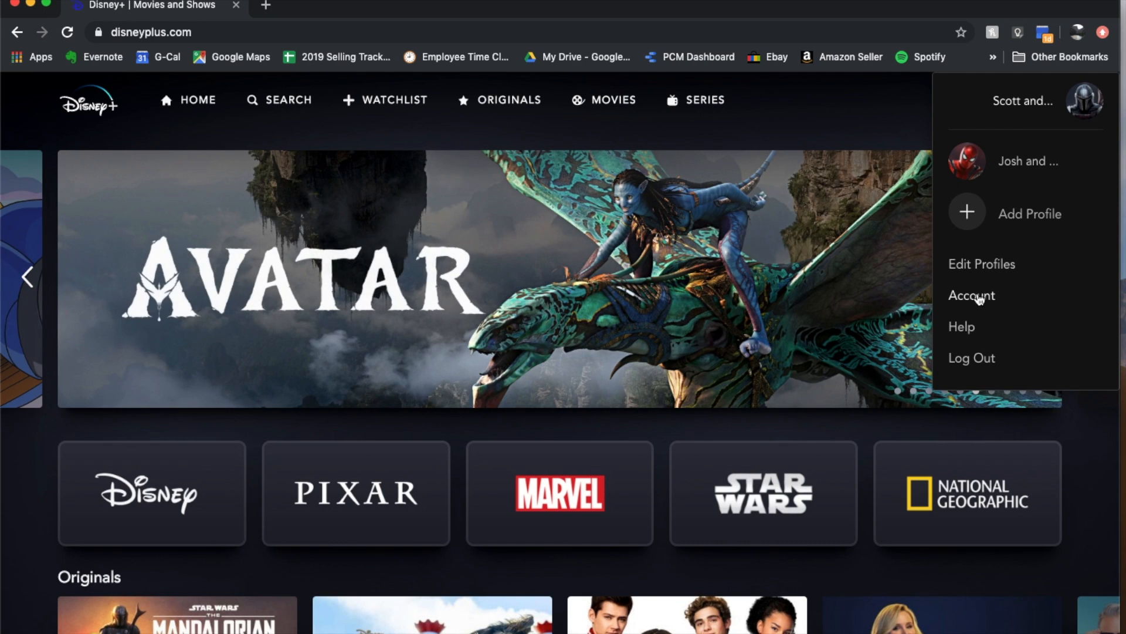
pyautogui.moveTo(988, 301)
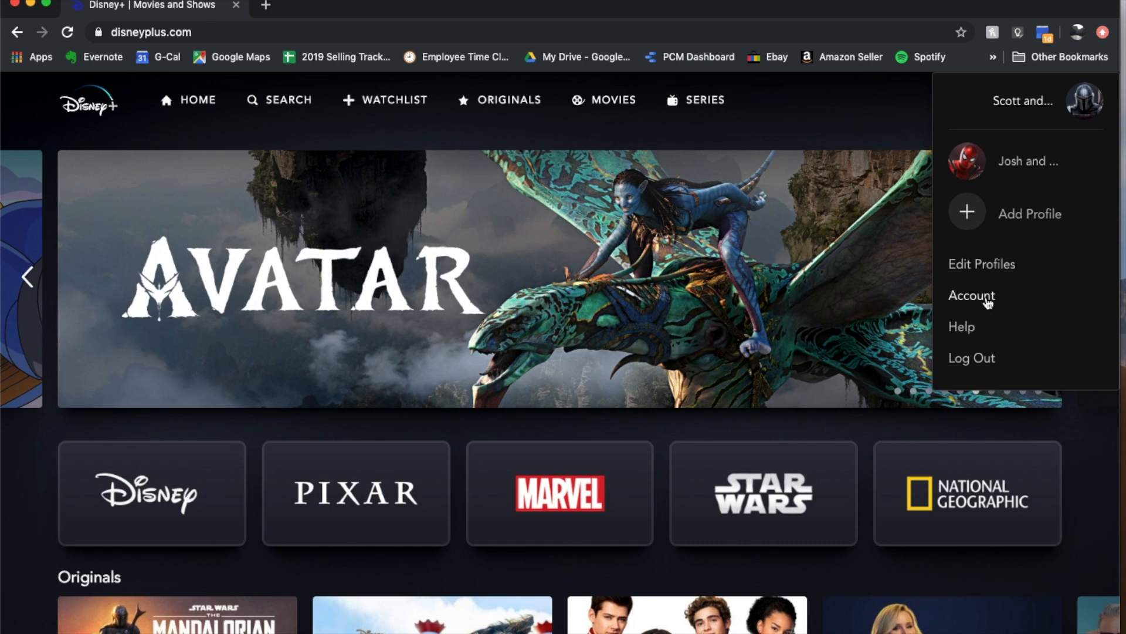
pyautogui.click(972, 296)
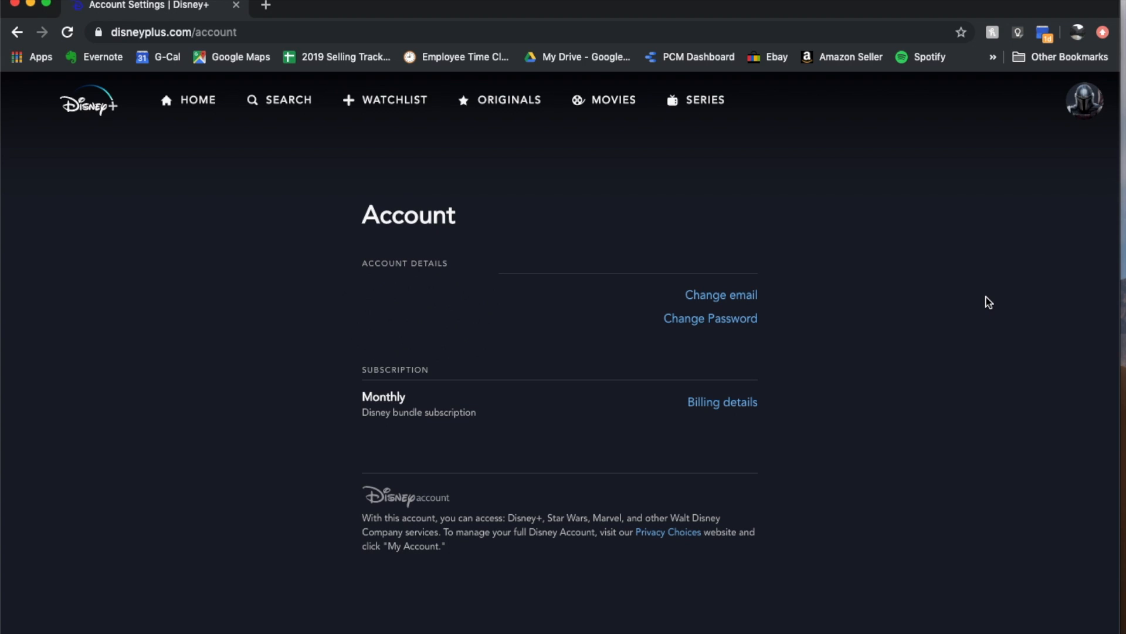
pyautogui.moveTo(823, 430)
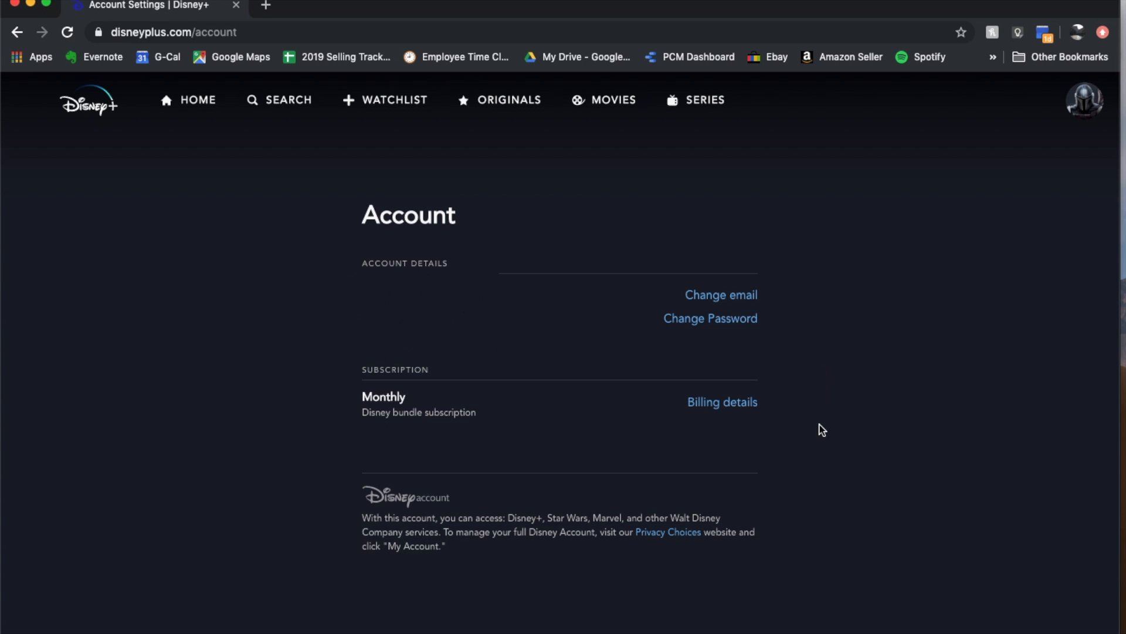
pyautogui.moveTo(367, 442)
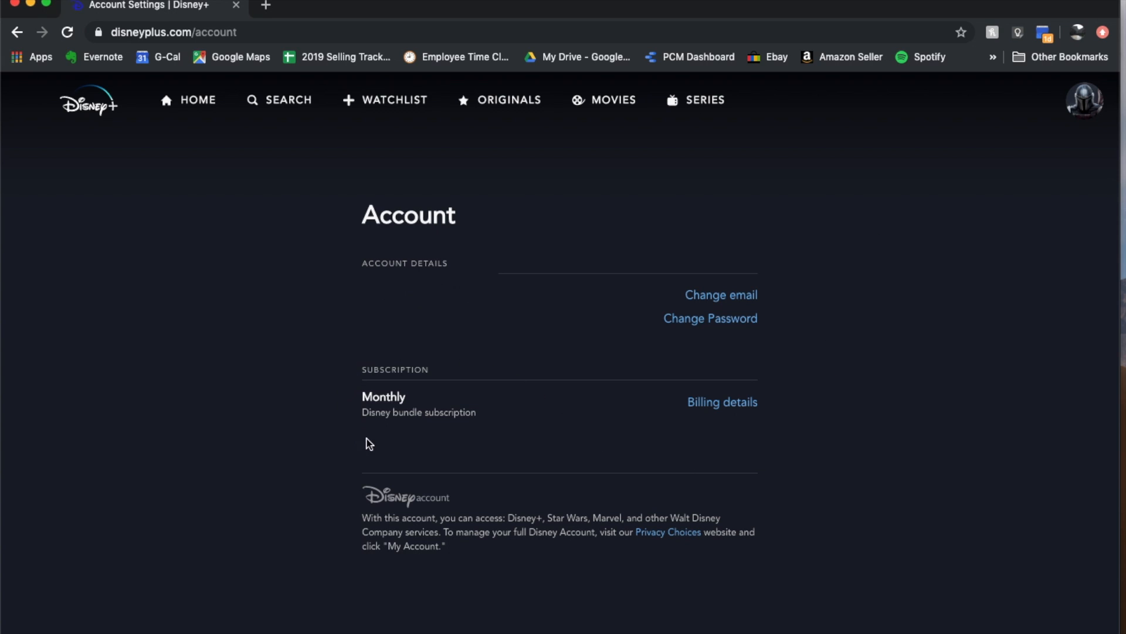
pyautogui.moveTo(741, 369)
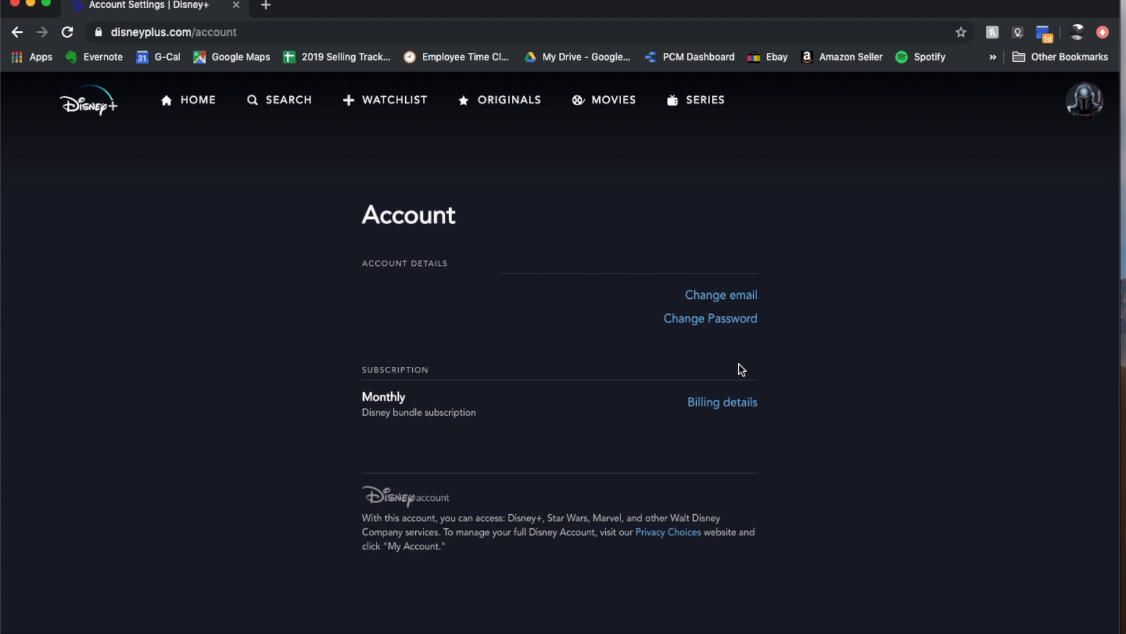
pyautogui.moveTo(736, 437)
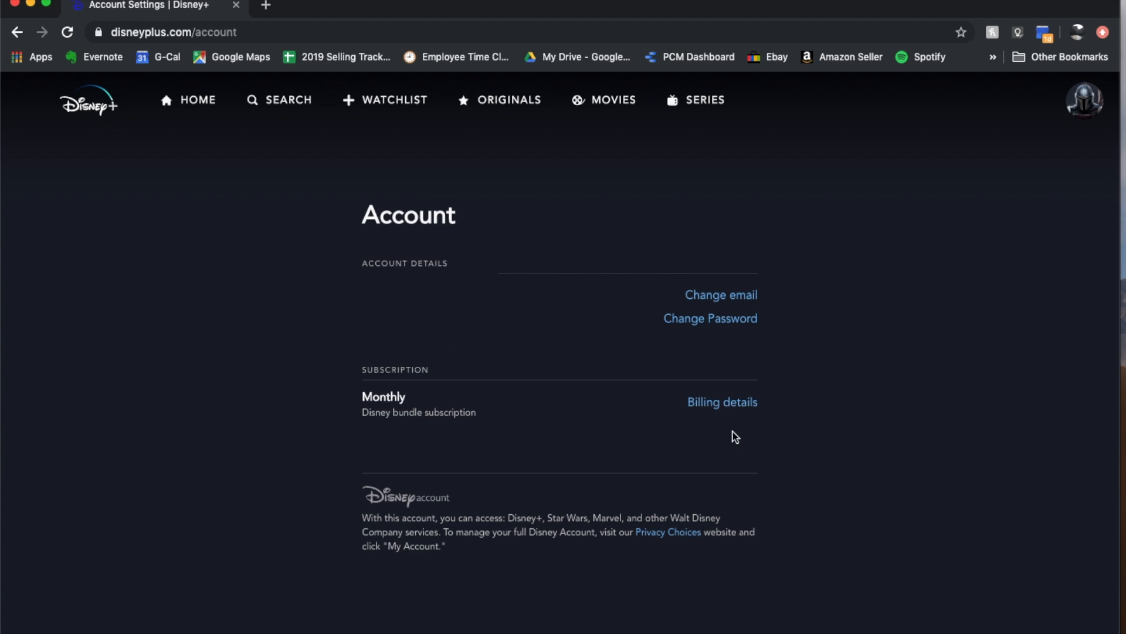
pyautogui.moveTo(722, 402)
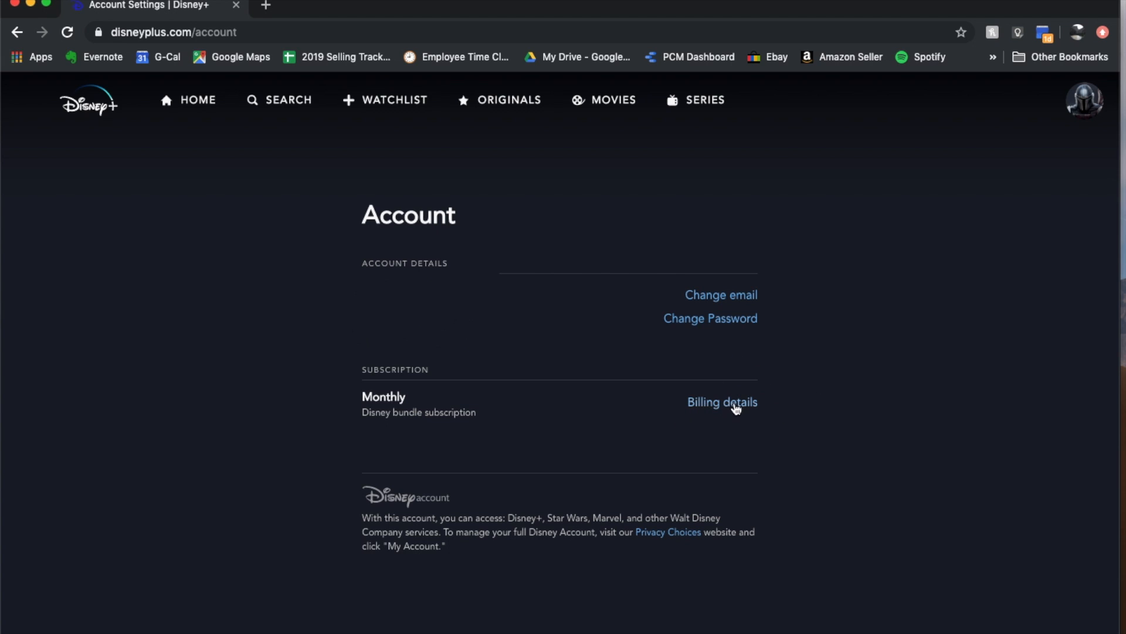
# - View the subscription's Billing details with next billing date and PayPal method
pyautogui.click(721, 401)
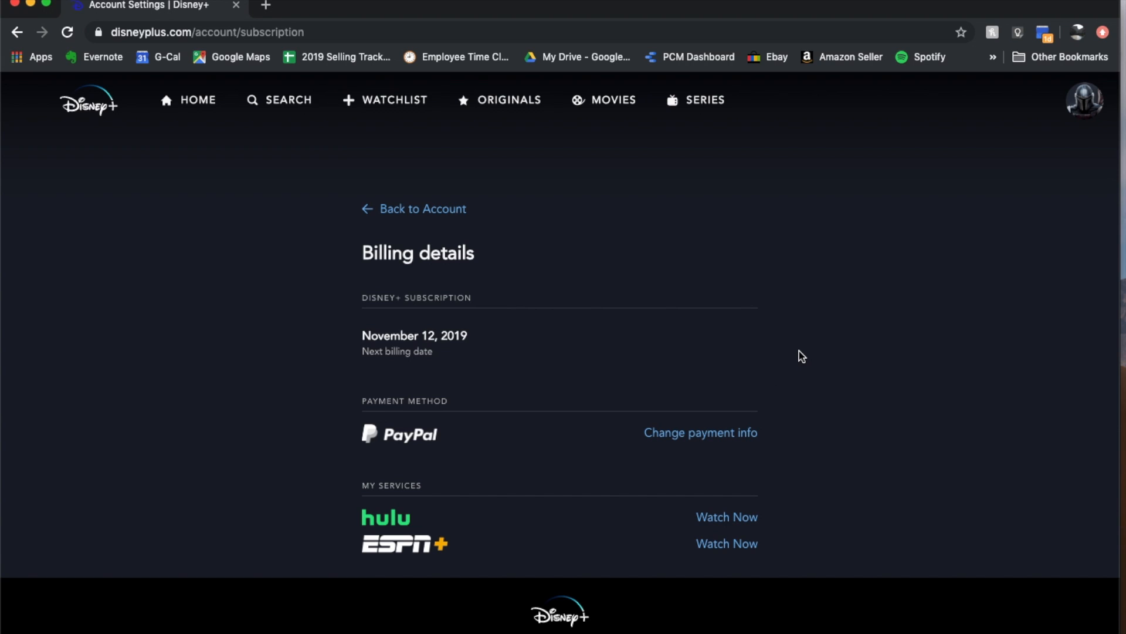
pyautogui.moveTo(798, 357)
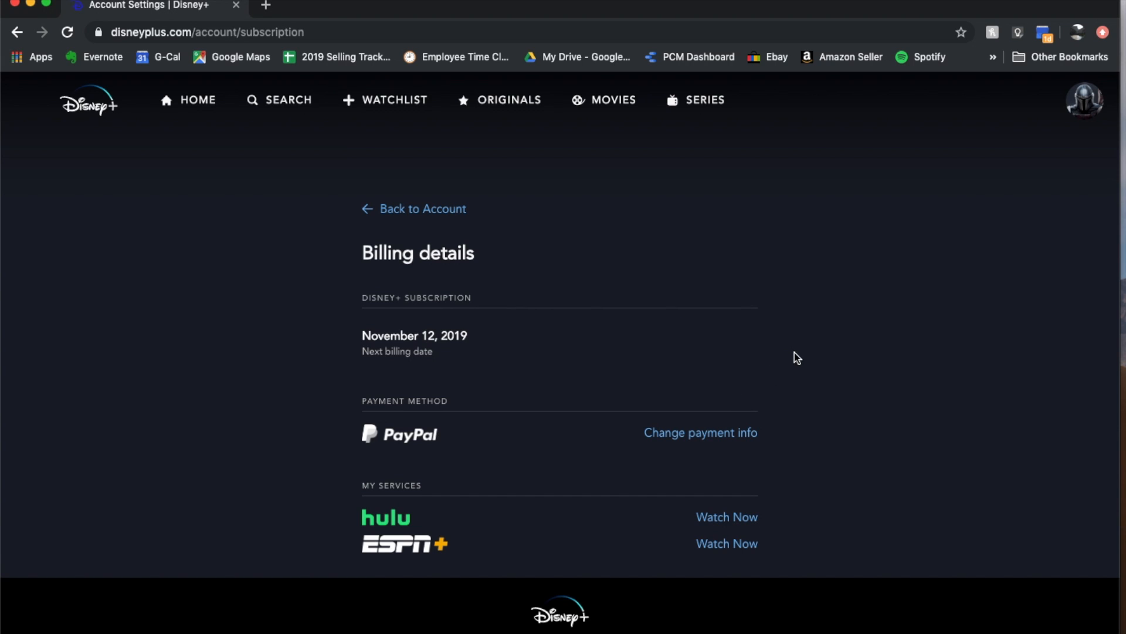
pyautogui.moveTo(621, 453)
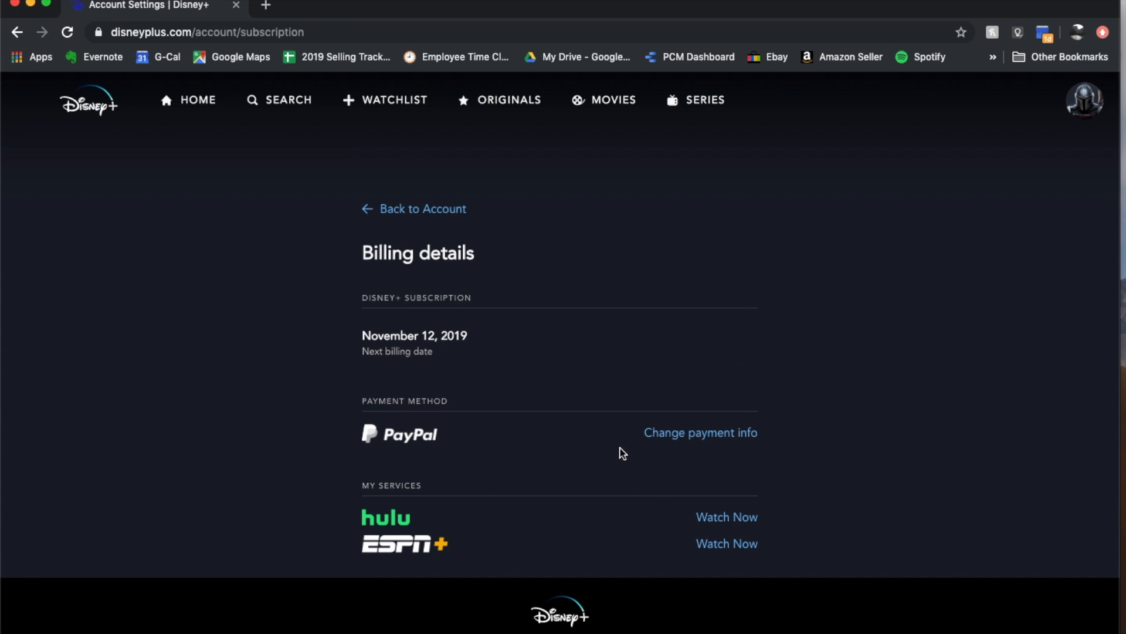
pyautogui.moveTo(459, 449)
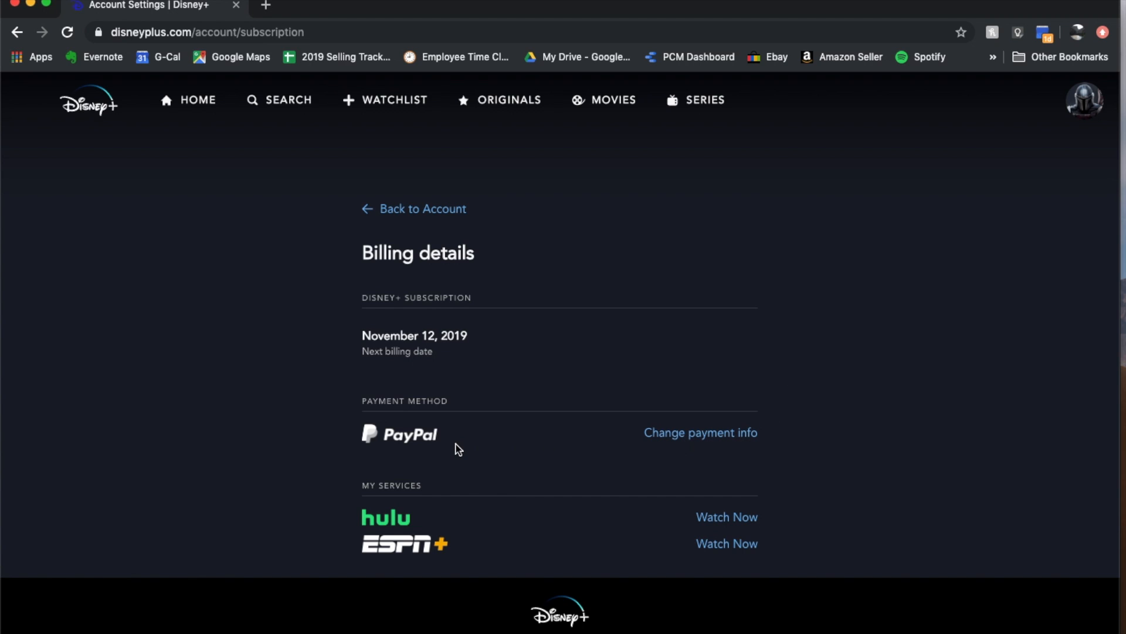
pyautogui.moveTo(481, 436)
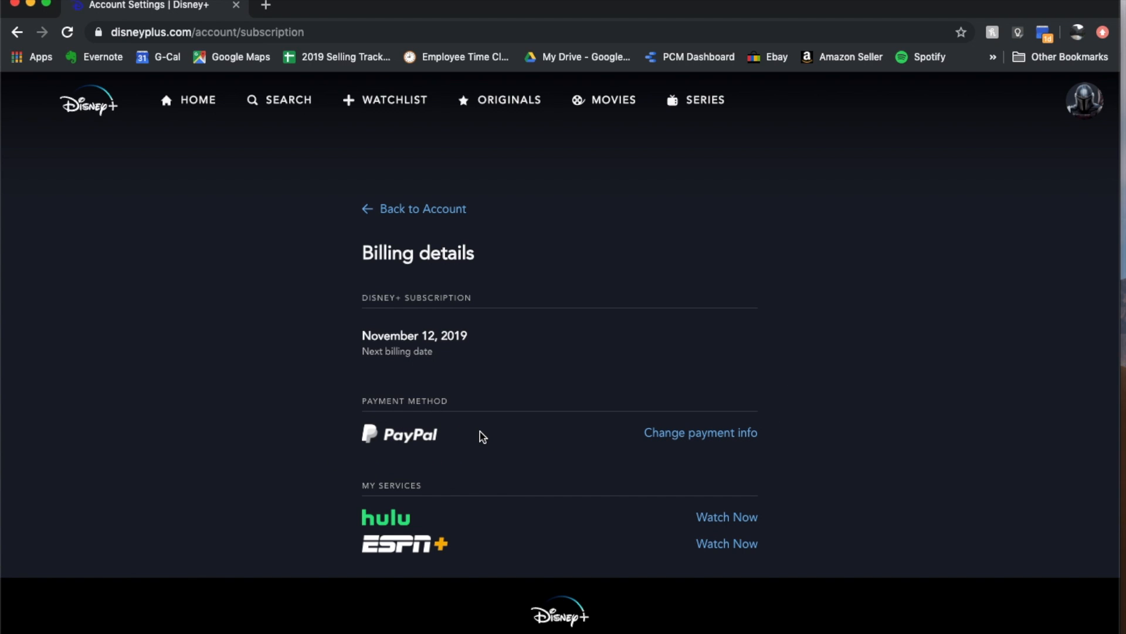
pyautogui.click(699, 432)
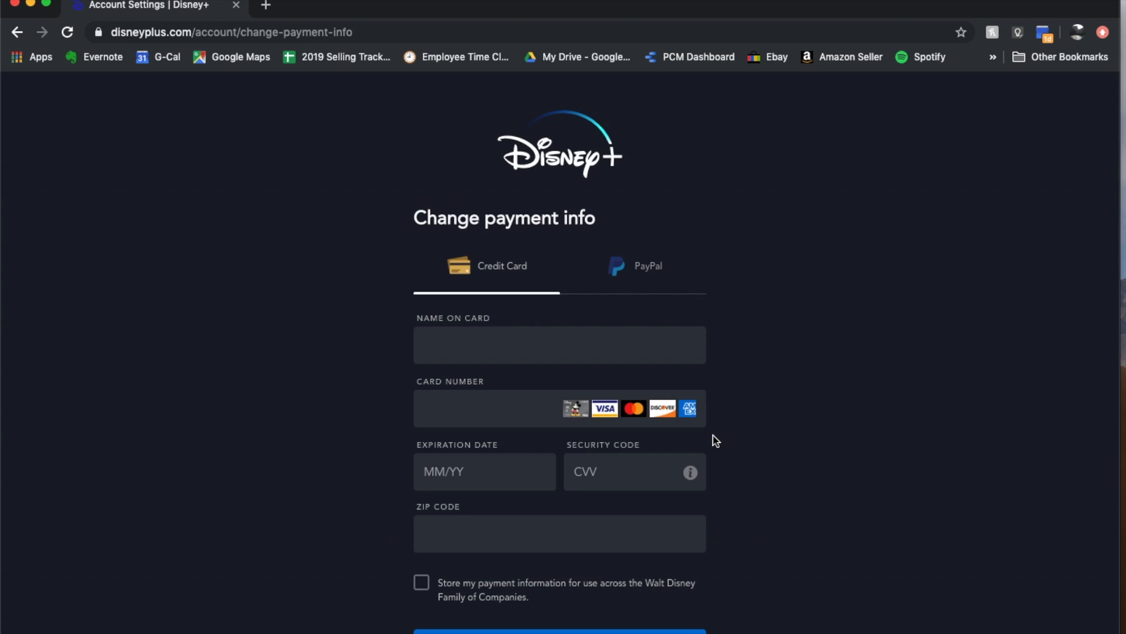
pyautogui.moveTo(543, 312)
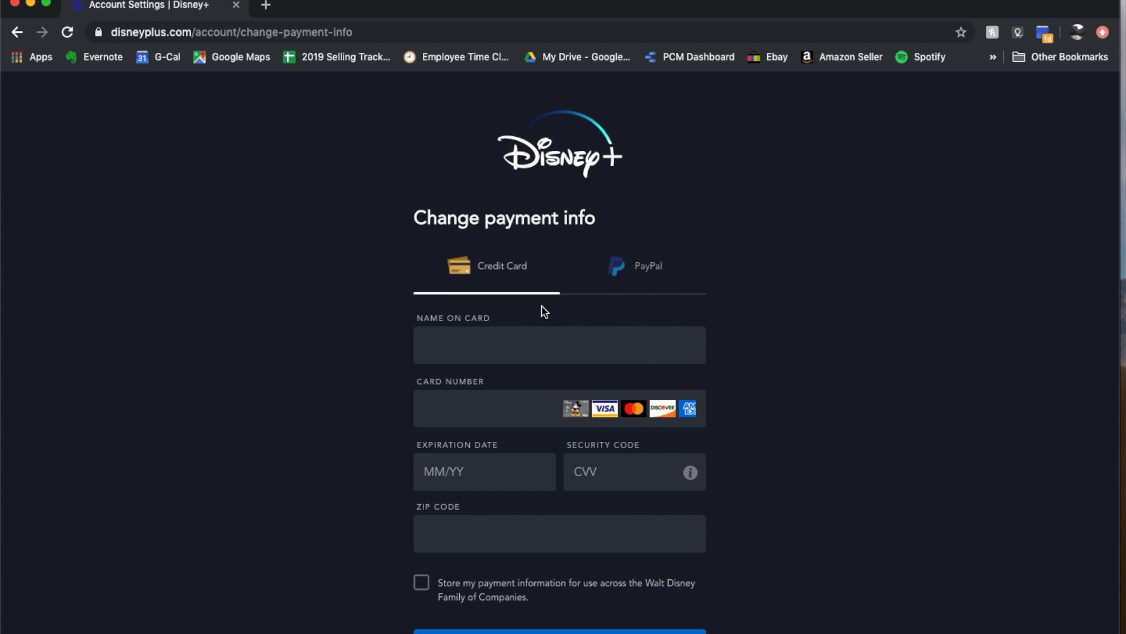
pyautogui.moveTo(671, 270)
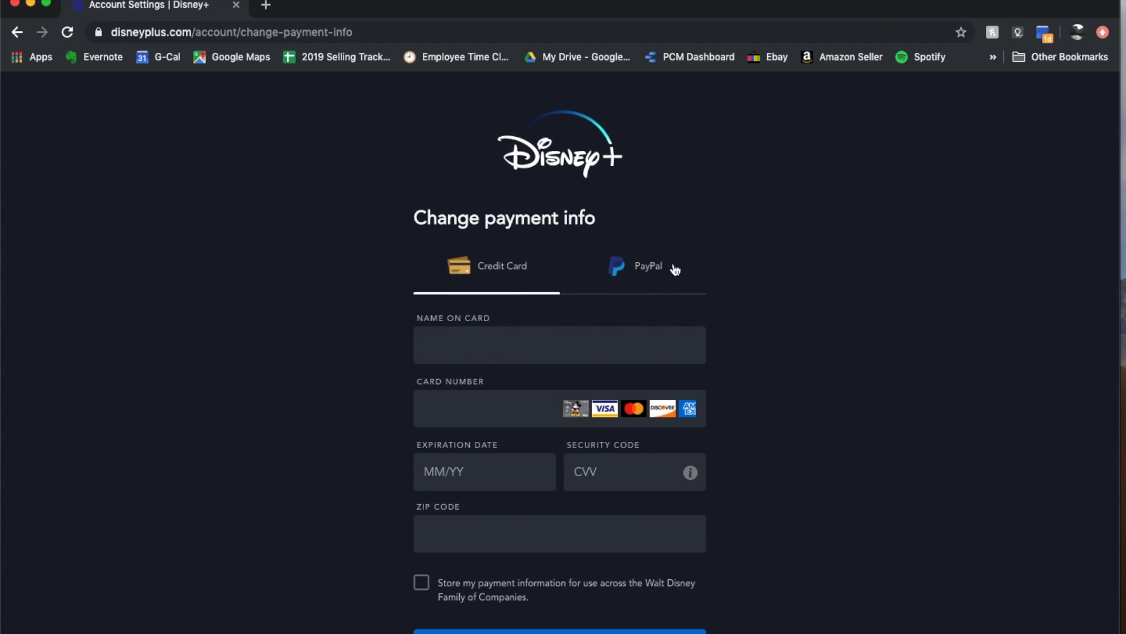
pyautogui.click(645, 266)
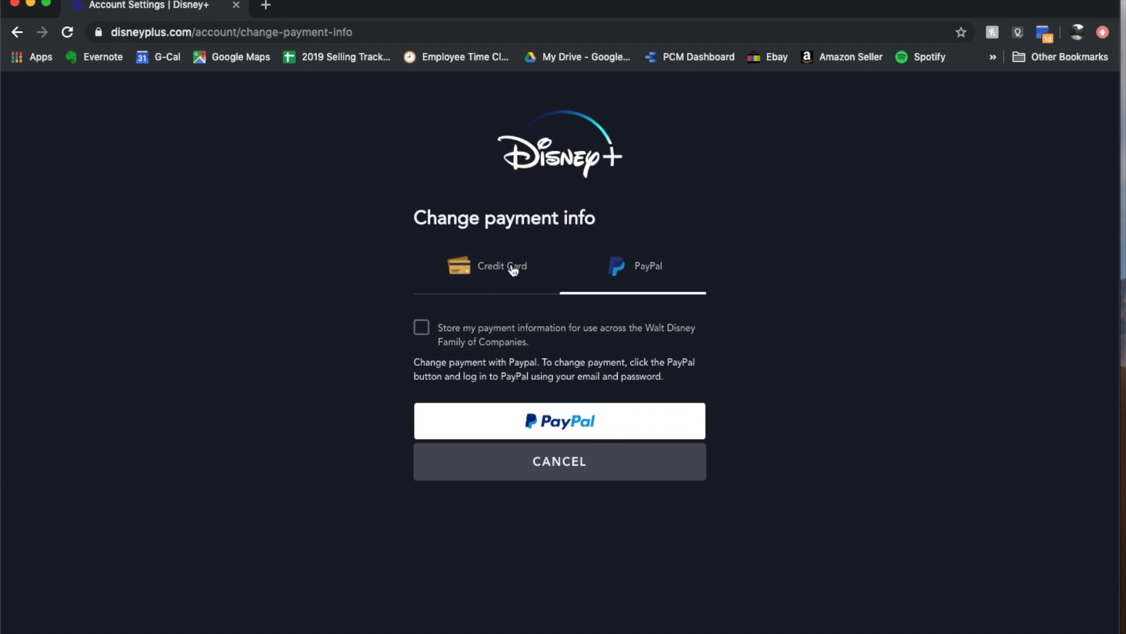
pyautogui.click(501, 267)
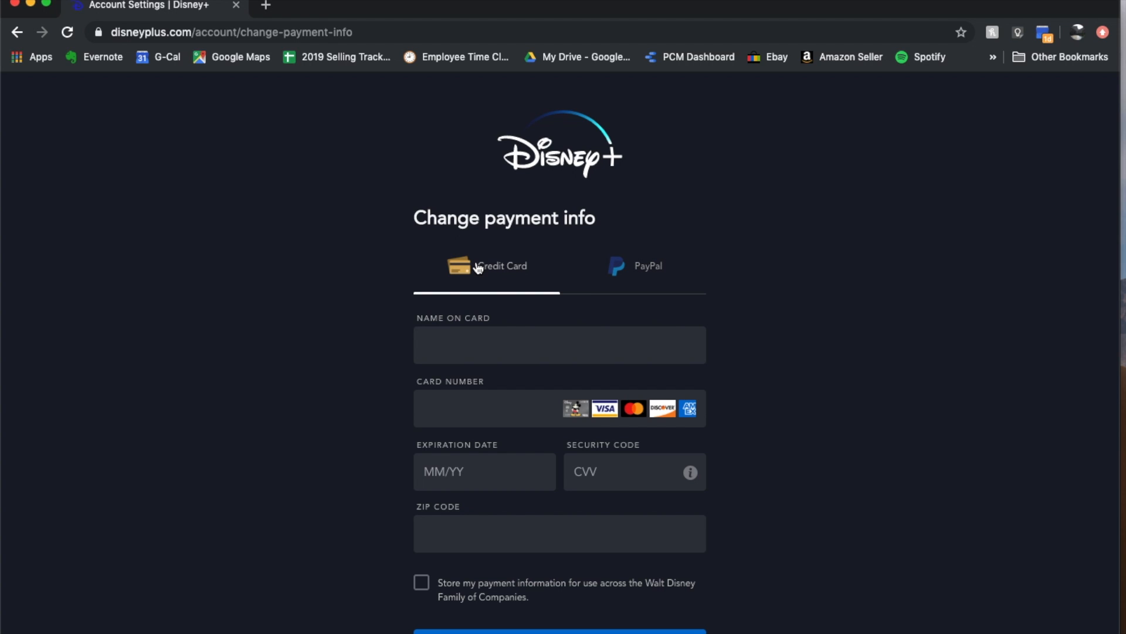
pyautogui.scroll(-3)
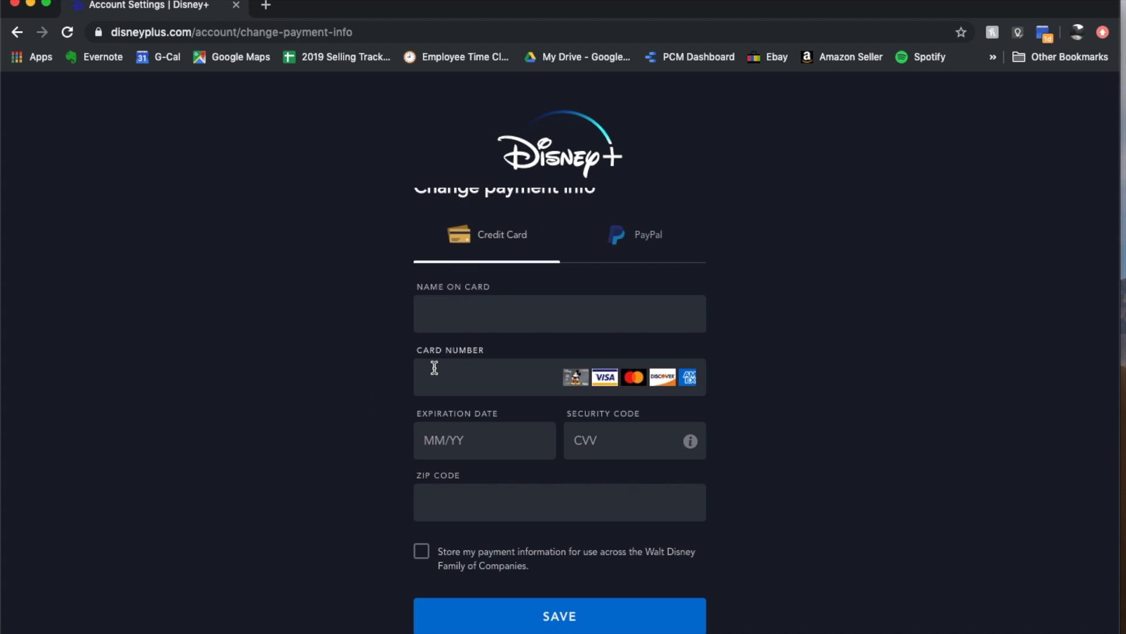
pyautogui.moveTo(515, 521)
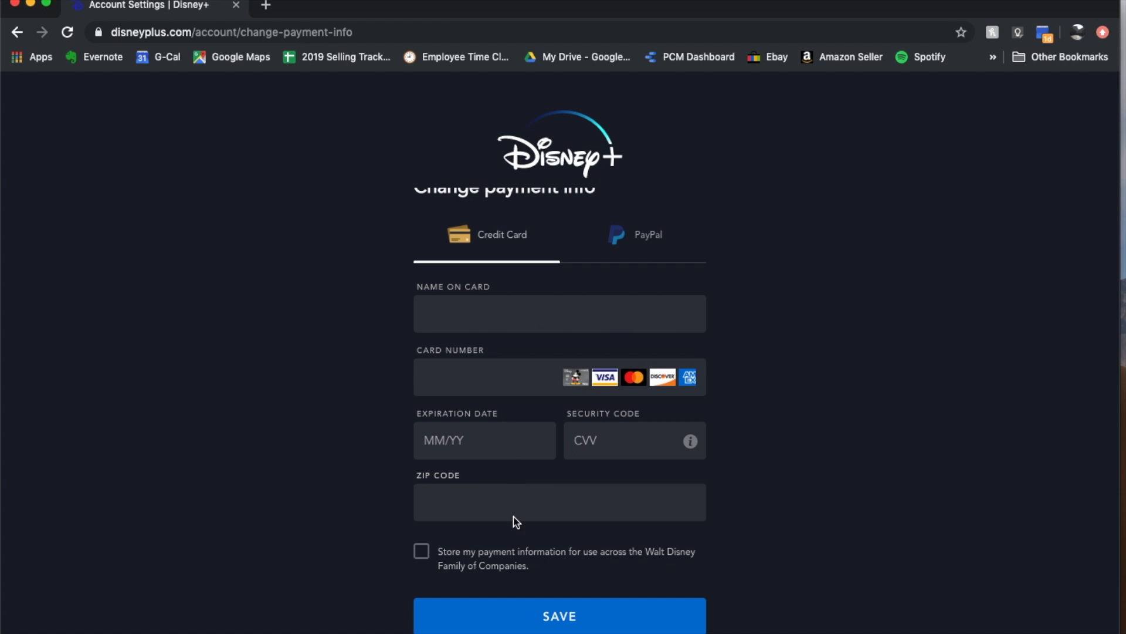
pyautogui.scroll(-3)
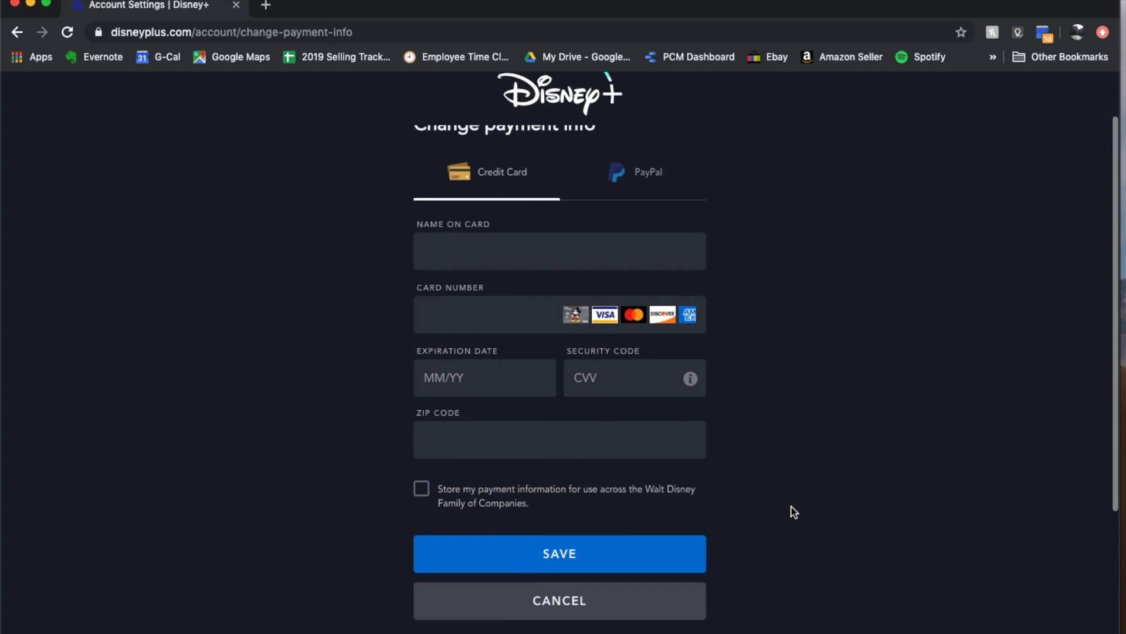
pyautogui.scroll(3)
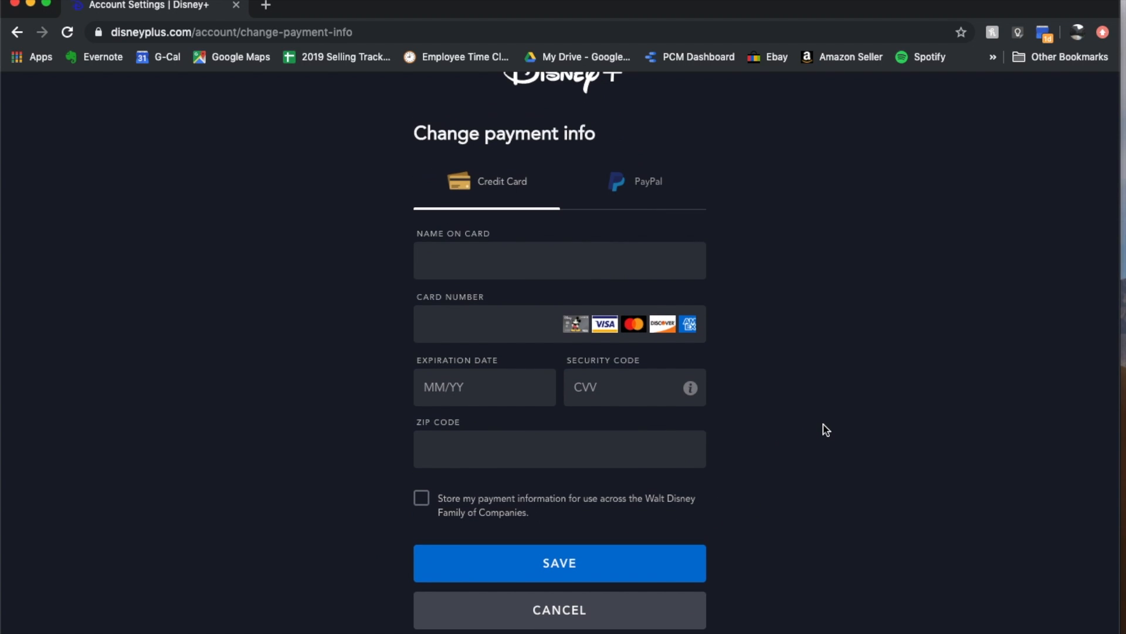
pyautogui.scroll(3)
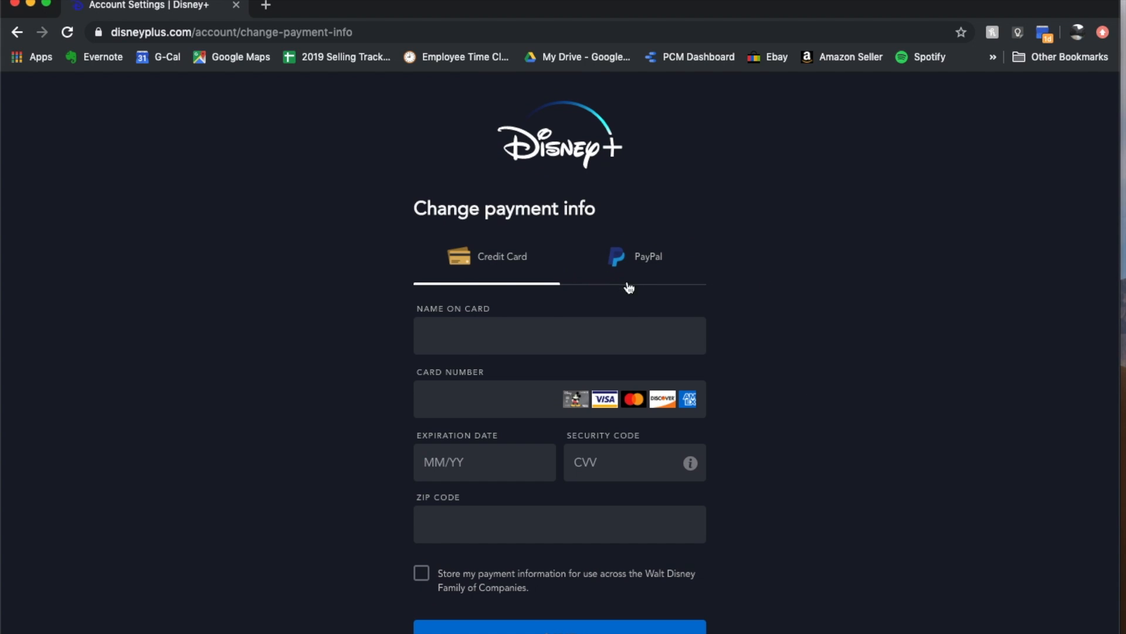
pyautogui.scroll(-3)
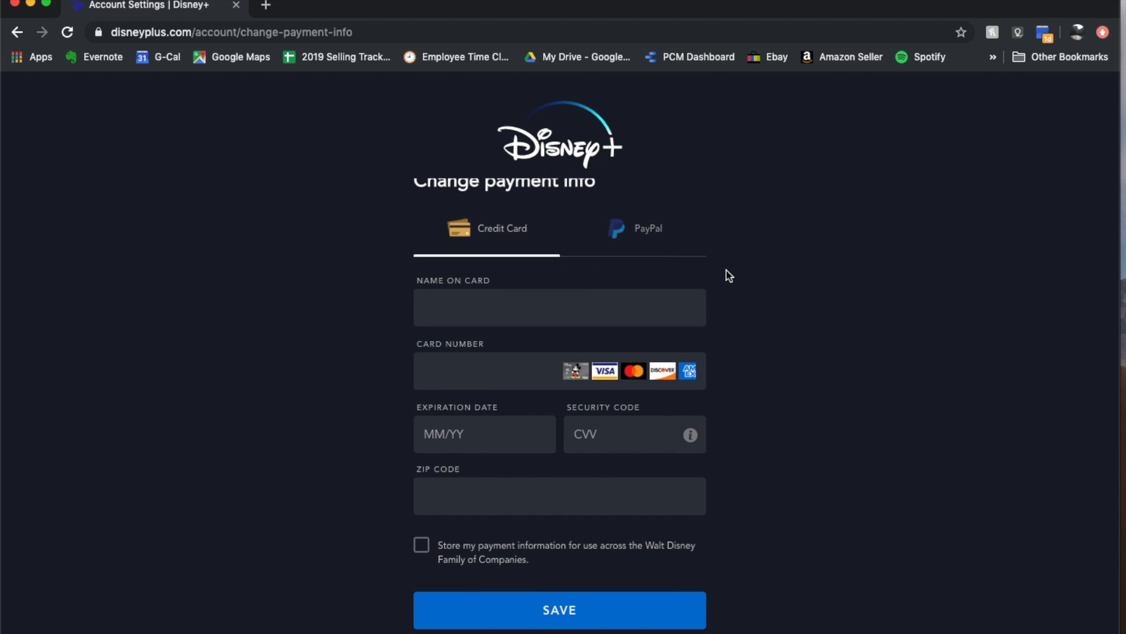
pyautogui.scroll(-3)
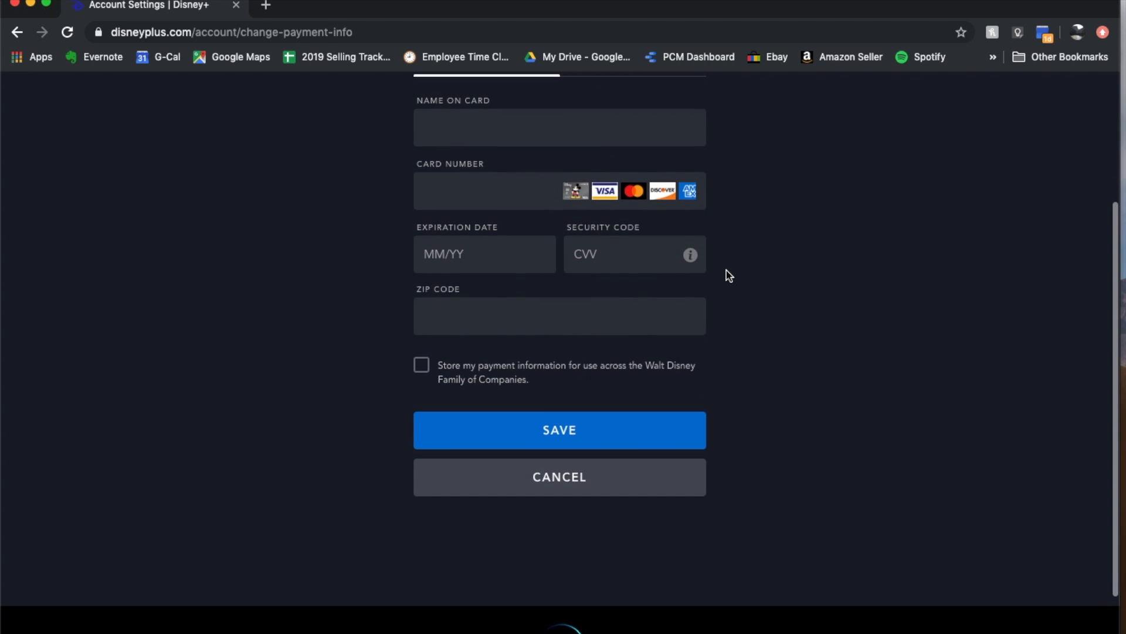
pyautogui.scroll(3)
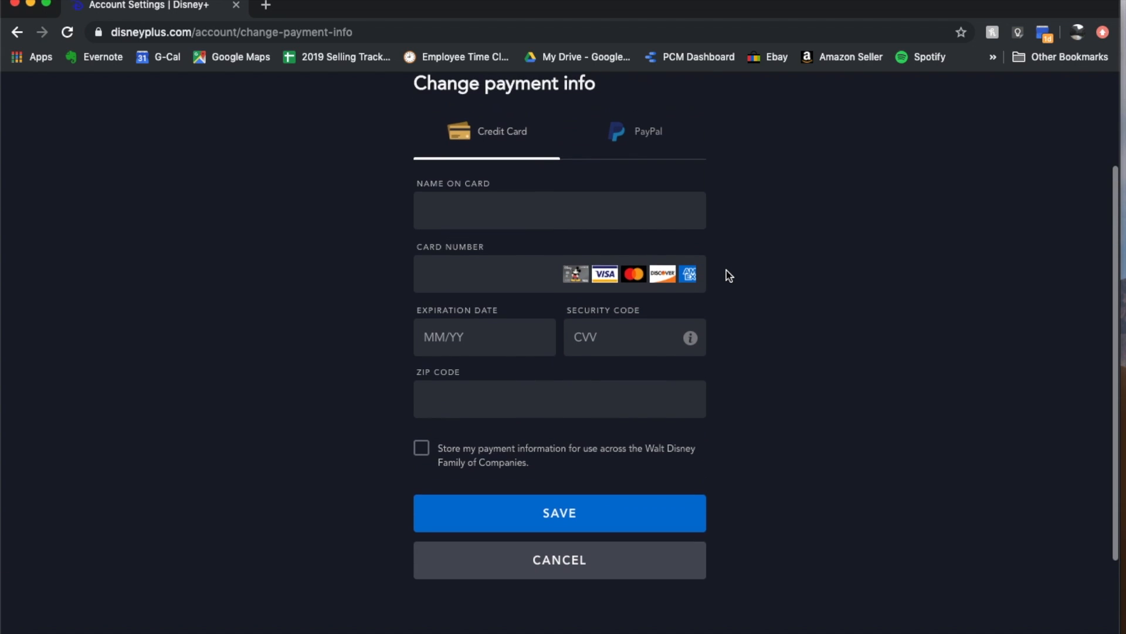
pyautogui.scroll(3)
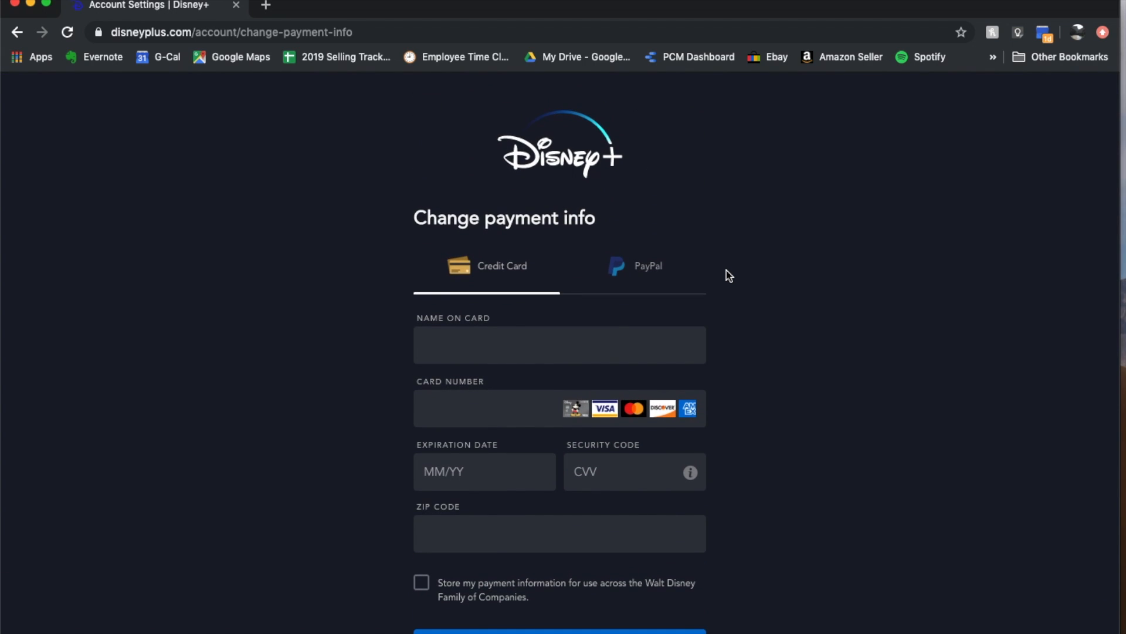
pyautogui.moveTo(812, 301)
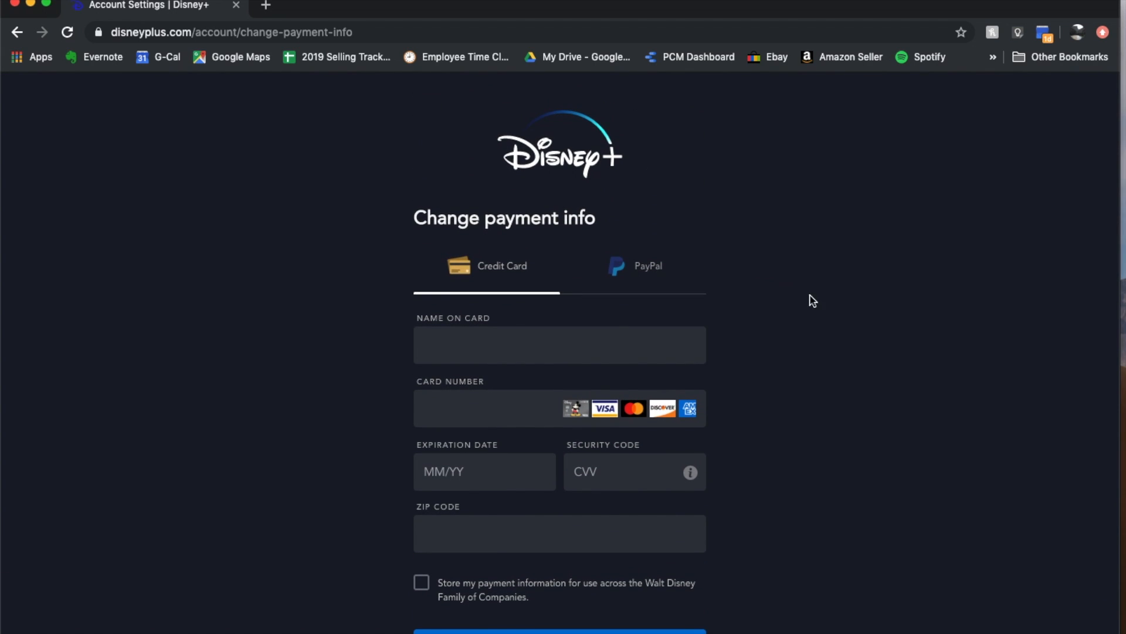
pyautogui.moveTo(807, 229)
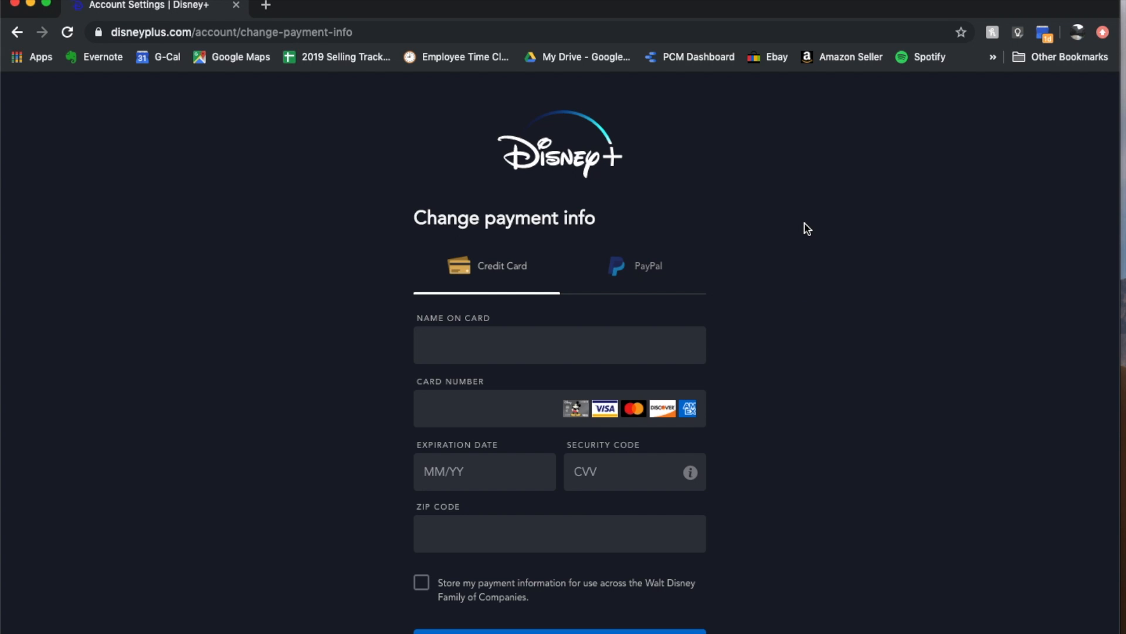
pyautogui.moveTo(541, 91)
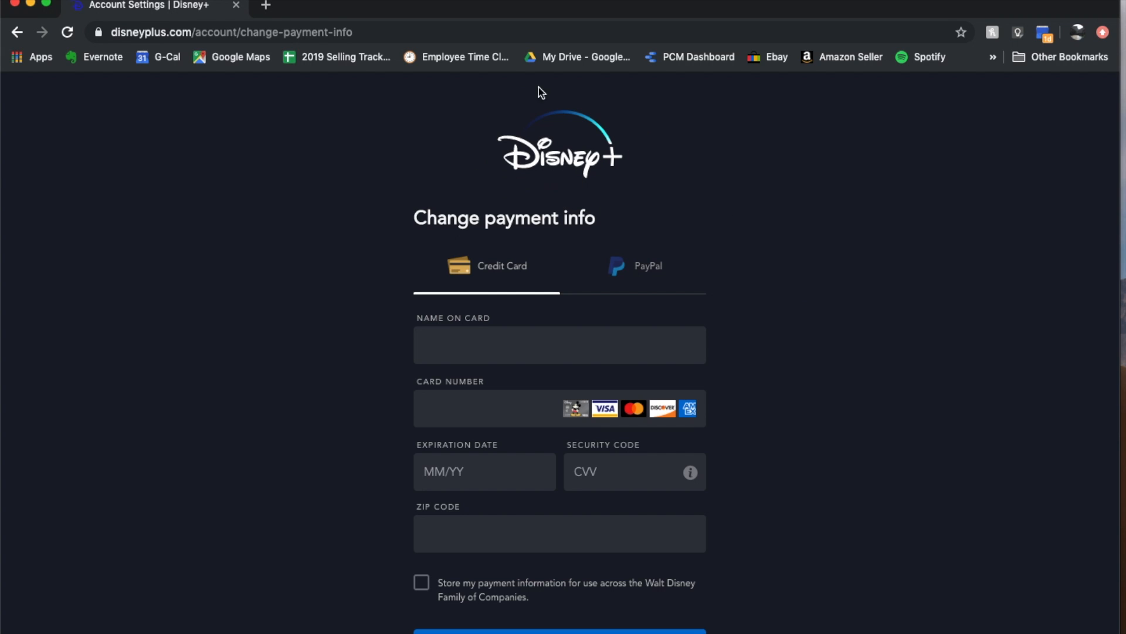
pyautogui.moveTo(711, 196)
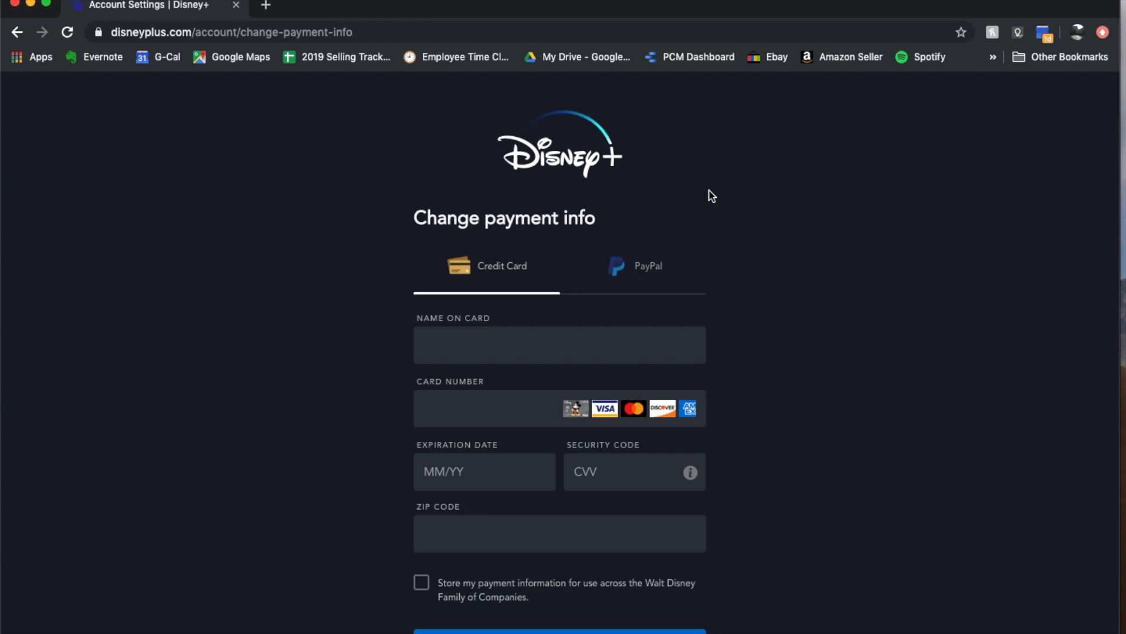
pyautogui.moveTo(804, 303)
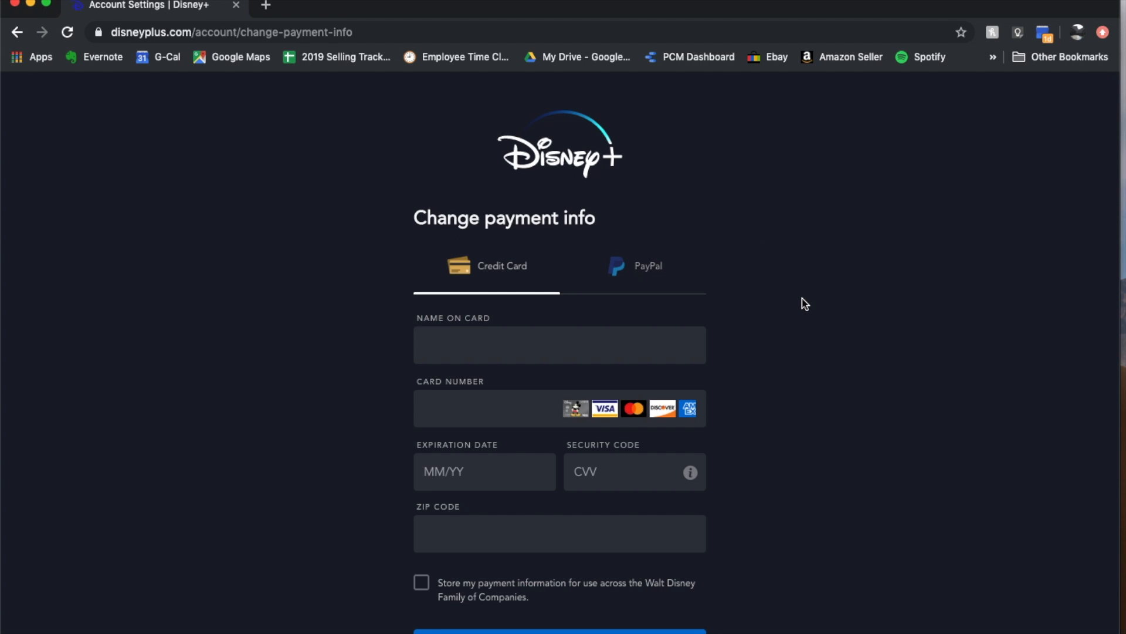